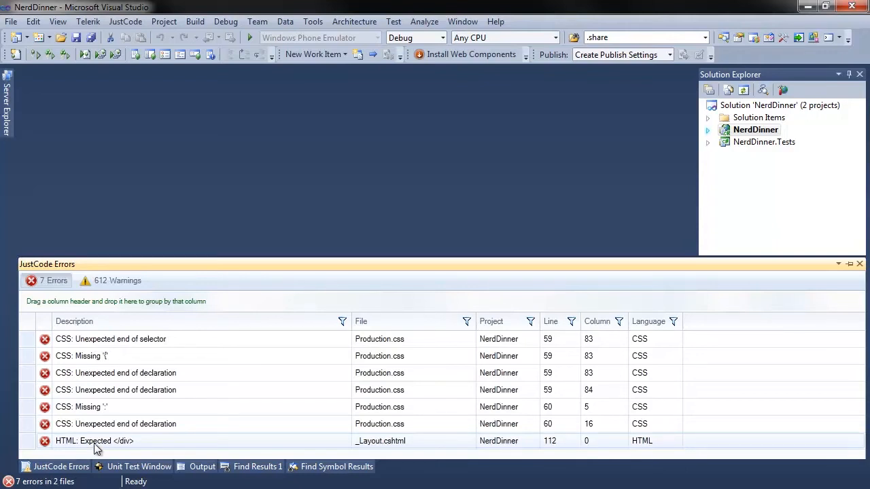
# Jump from the 'HTML: Expected </div>' error to _Layout.cshtml line 112.
pyautogui.doubleClick(95, 440)
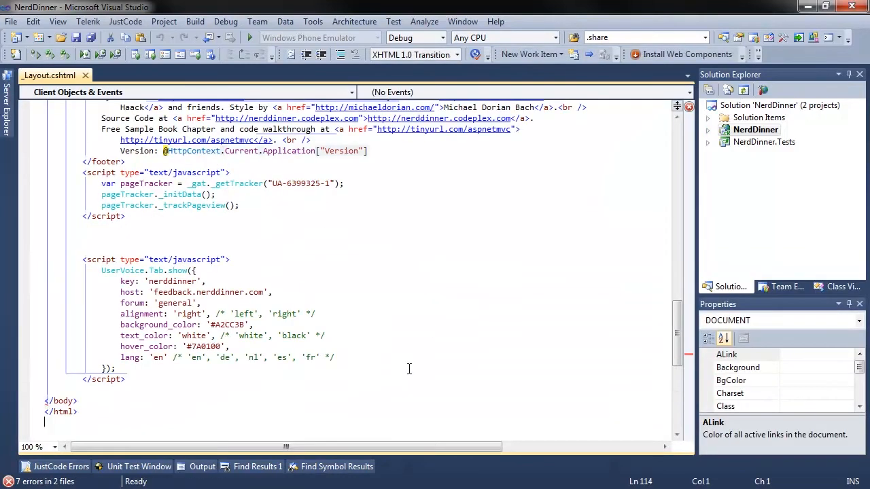
pyautogui.scroll(-3)
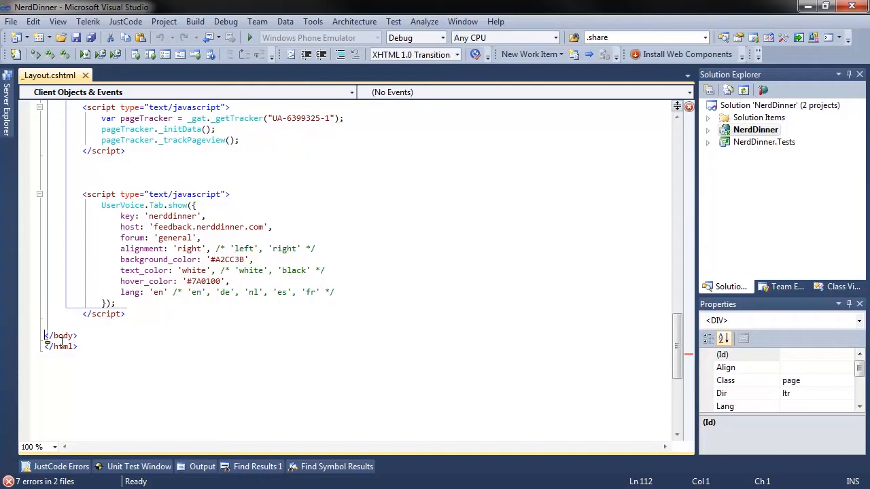
# Apply the JustCode quick fix Insert '</div>' before the closing body tag.
pyautogui.click(54, 354)
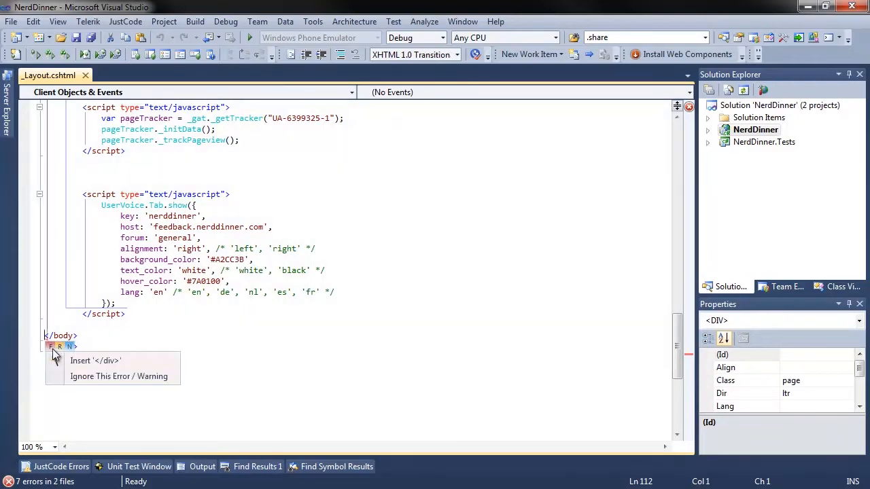
pyautogui.click(95, 360)
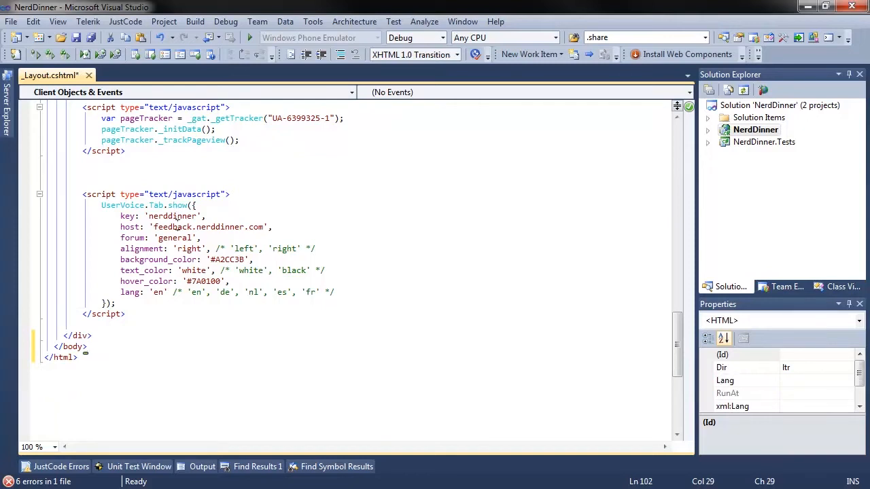
pyautogui.rightClick(133, 237)
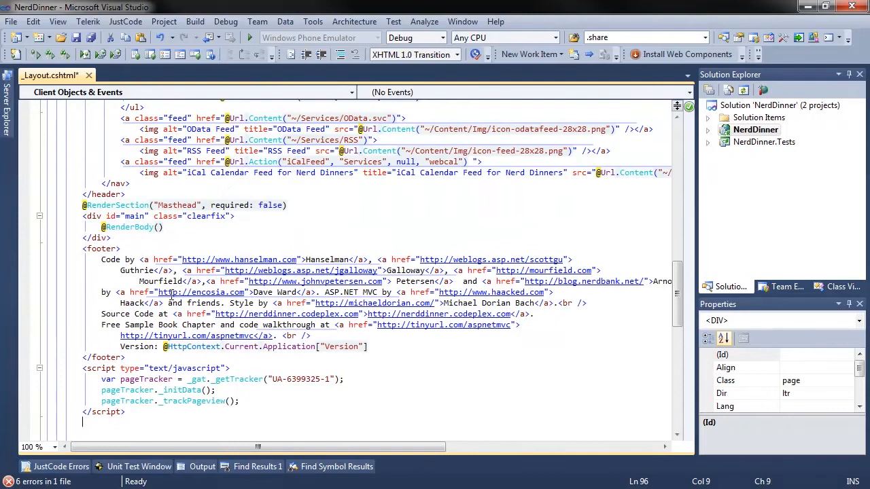
pyautogui.click(272, 162)
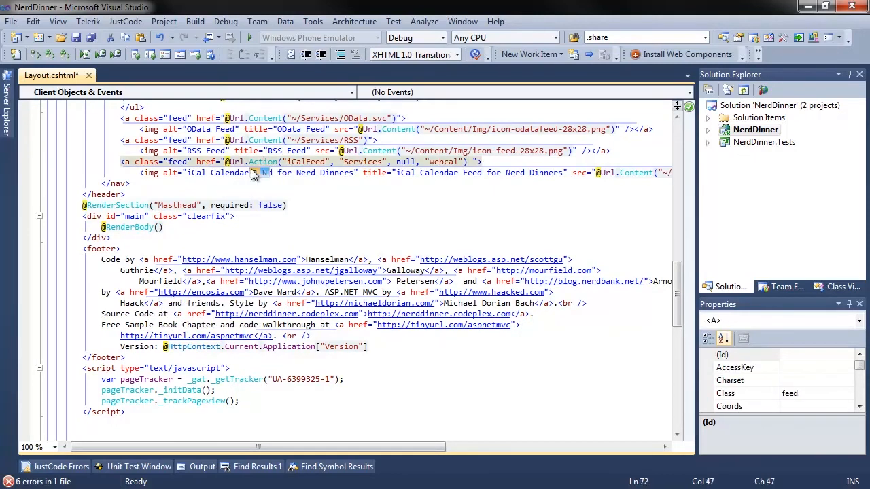
pyautogui.rightClick(261, 172)
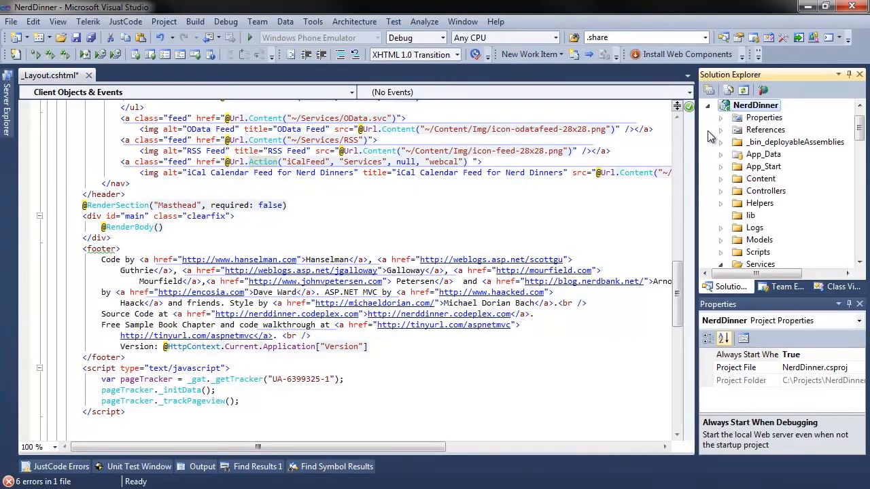
# Open Details.cshtml from the Dinners views in Solution Explorer.
pyautogui.scroll(-3)
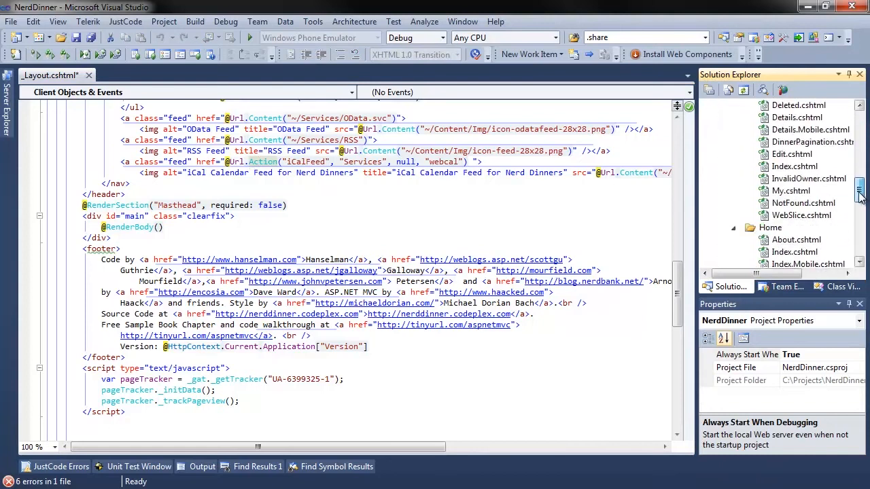
pyautogui.click(796, 129)
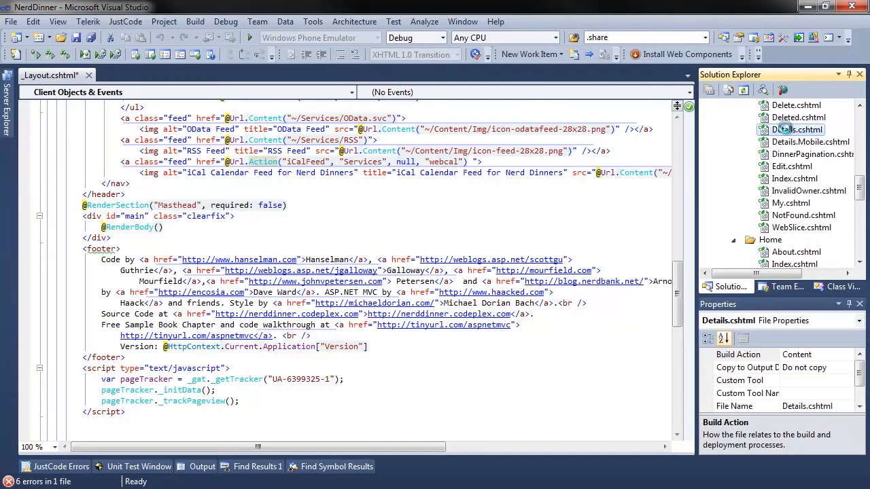
pyautogui.doubleClick(797, 130)
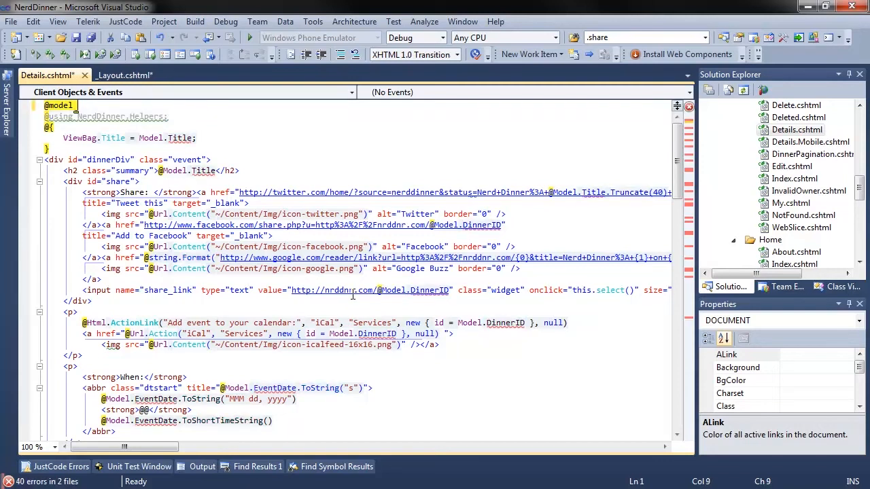
pyautogui.write('Event')
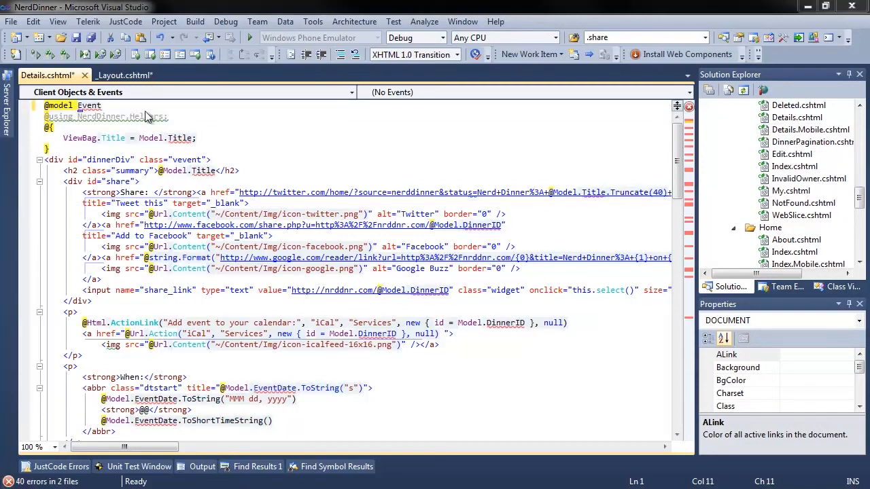
pyautogui.click(90, 106)
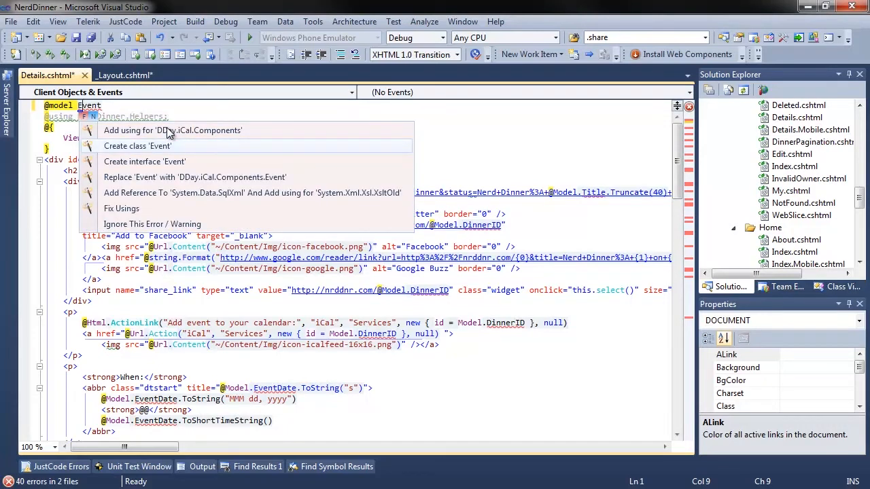
pyautogui.click(136, 145)
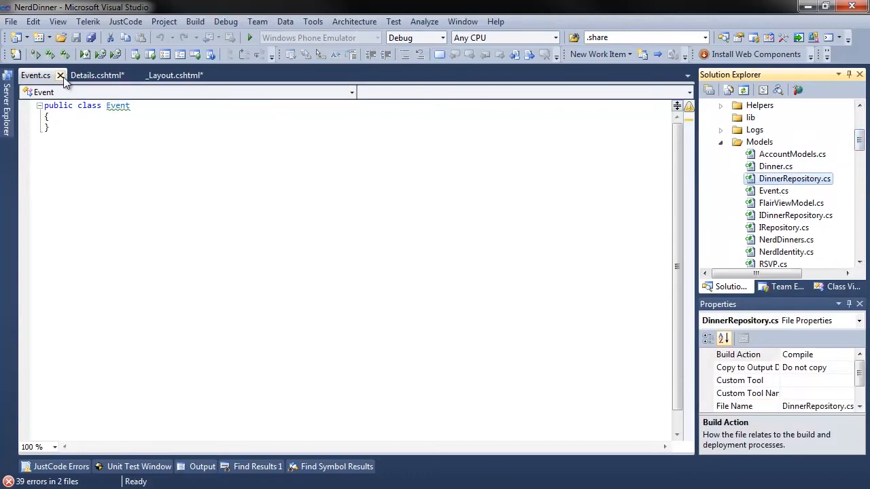
# Close Event.cs and declare var dinners = new List<Dinner>(); in Details.cshtml.
pyautogui.click(60, 74)
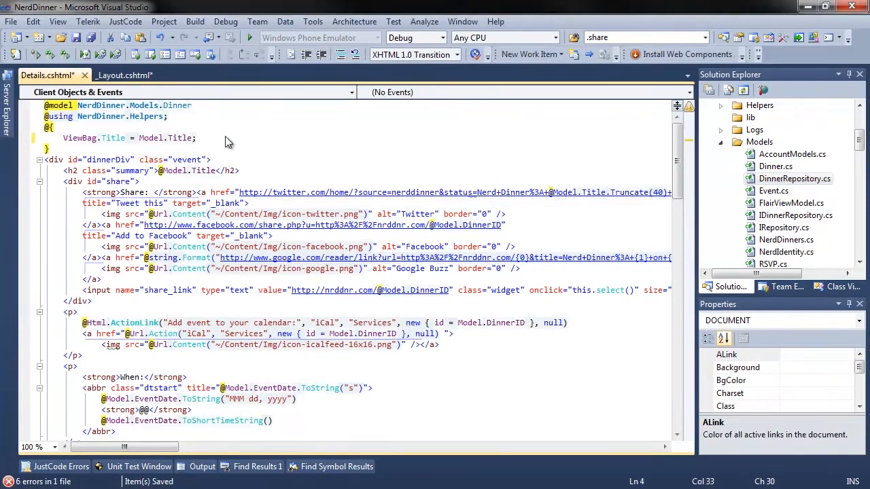
pyautogui.write('var dinners = new')
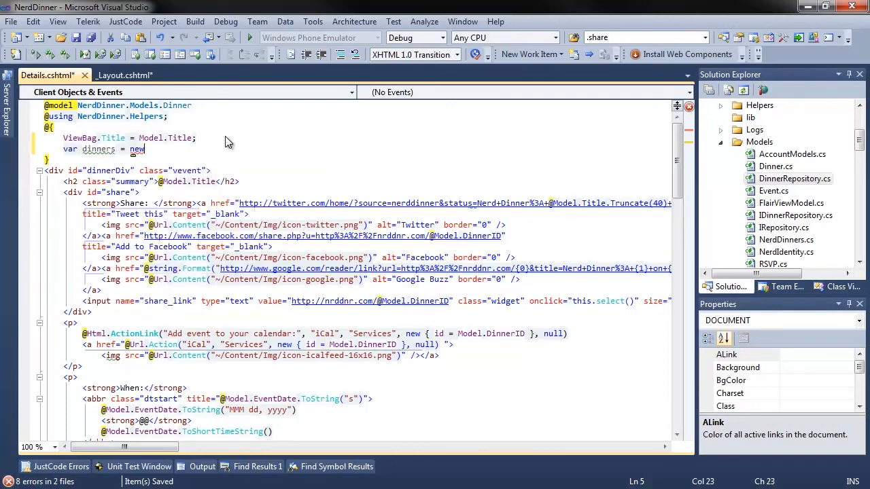
pyautogui.write('List<d')
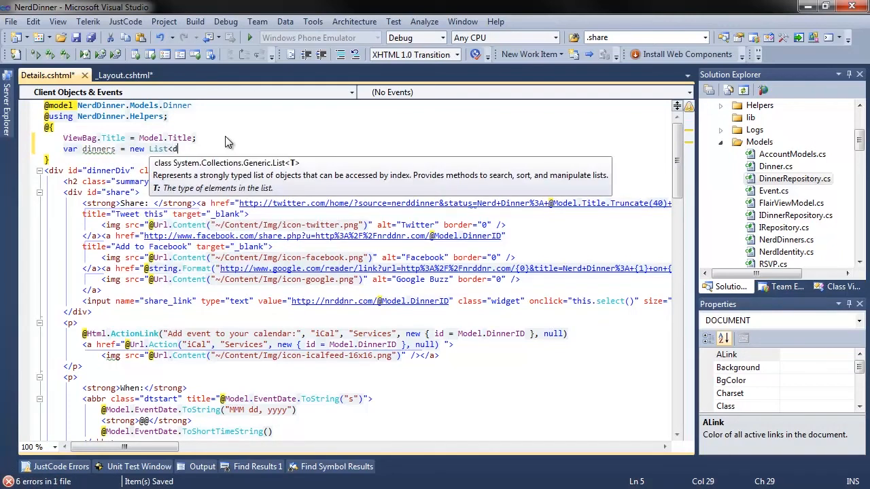
pyautogui.write('Dinner>')
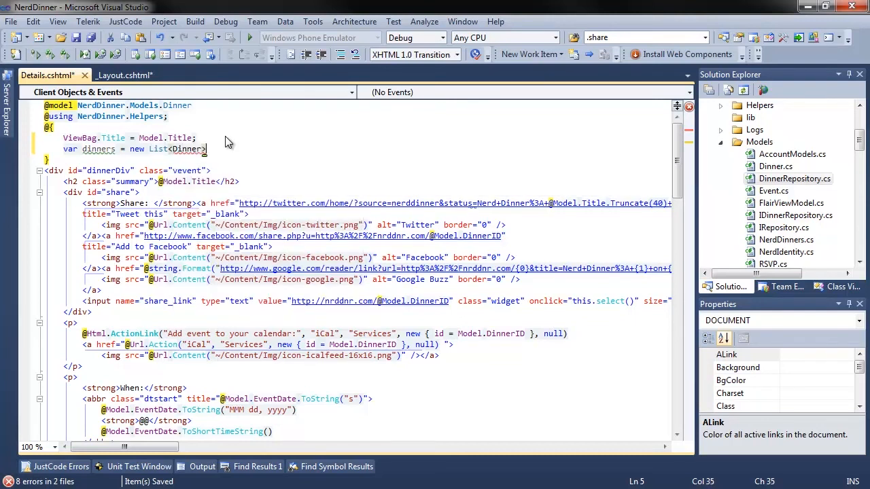
pyautogui.write('();')
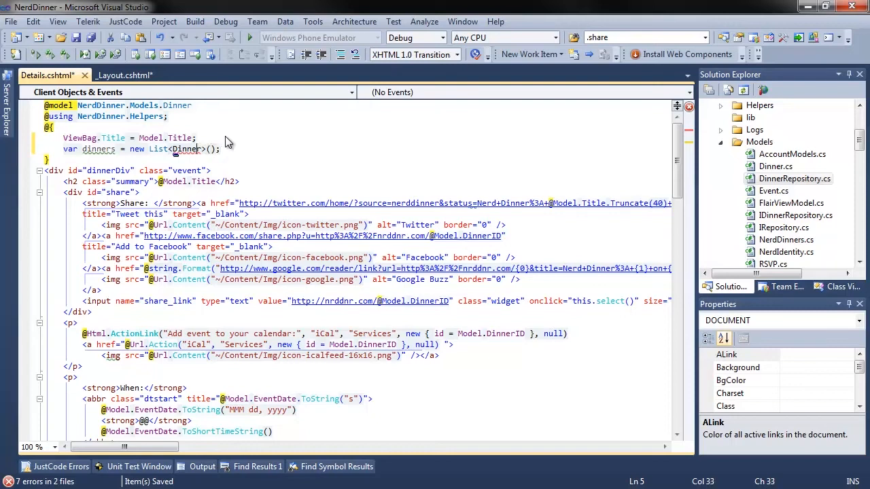
# Add a using directive for NerdDinner.Models to resolve the Dinner type.
pyautogui.click(186, 157)
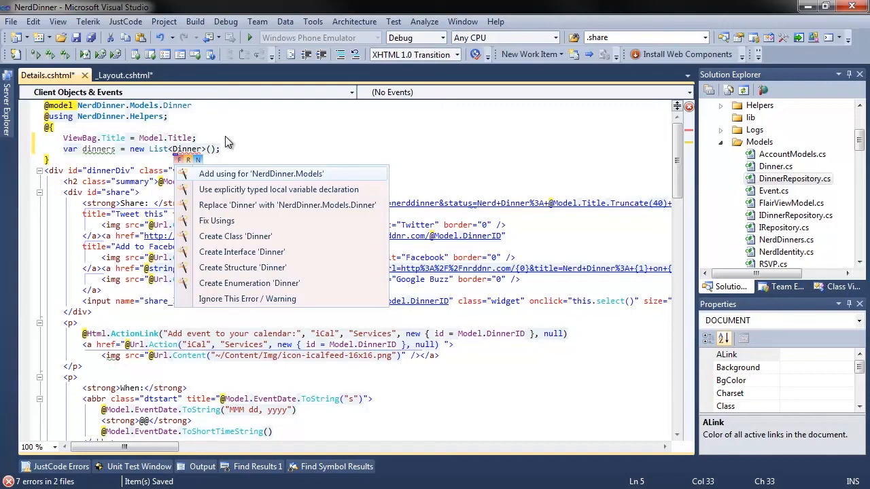
pyautogui.click(261, 174)
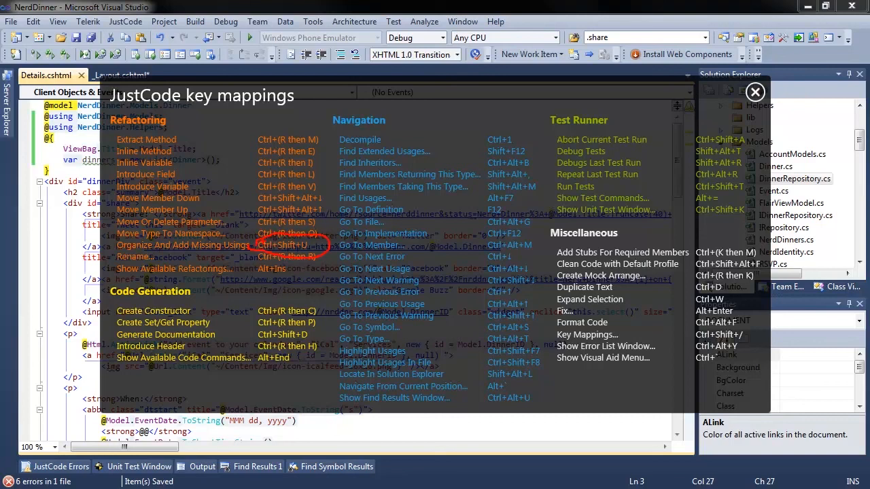
pyautogui.click(754, 93)
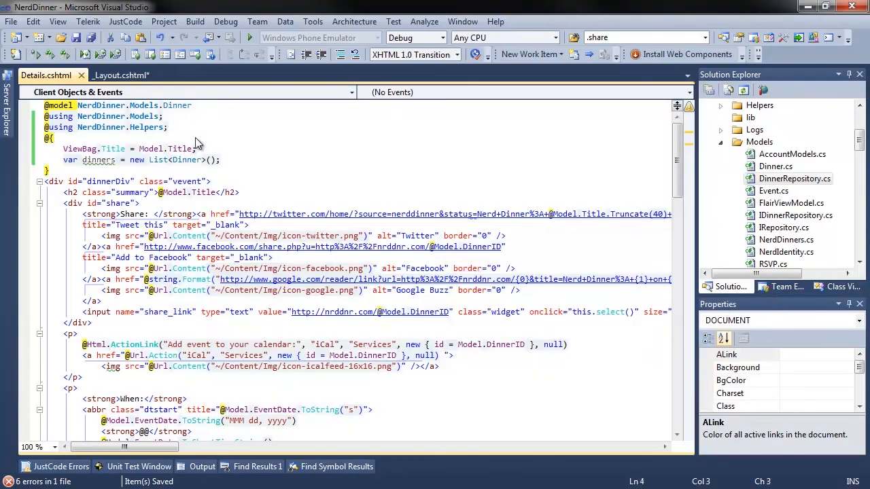